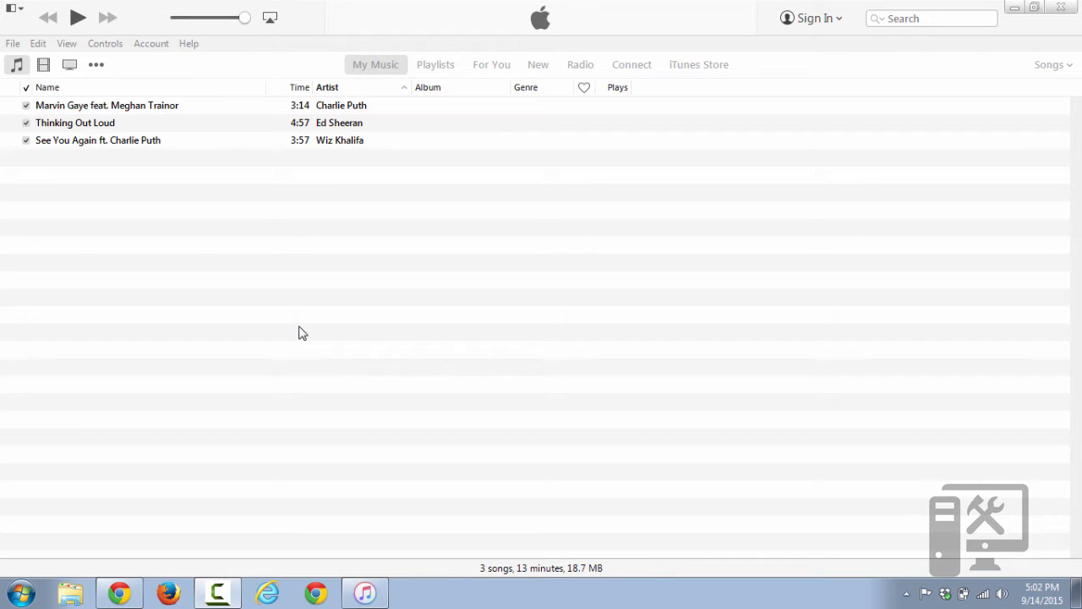
mouse_move(241, 223)
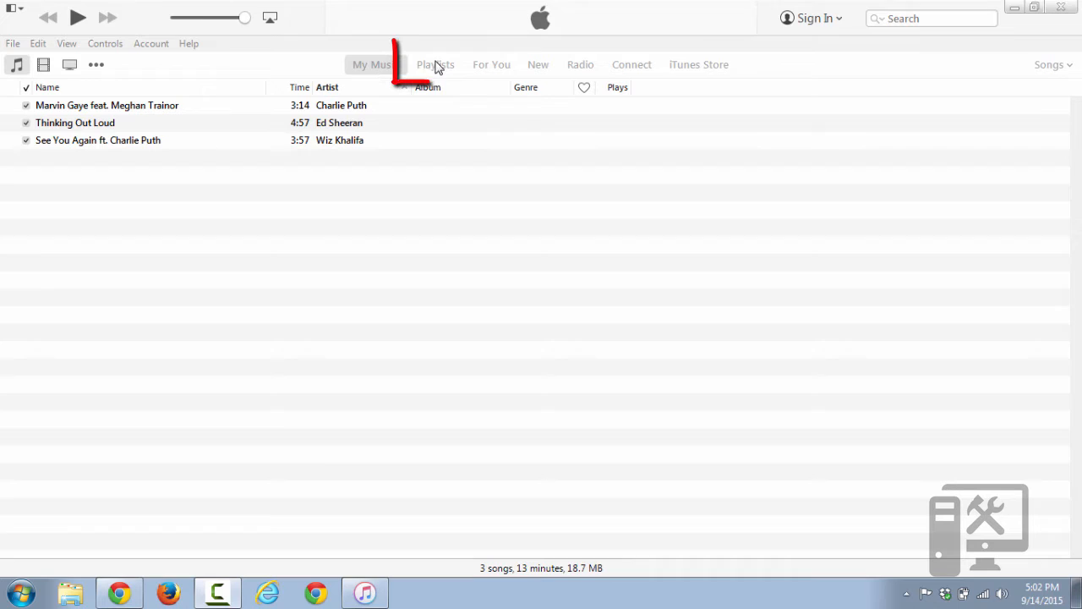
Create a new empty playlist named 'New Hits' under Playlists
click(436, 64)
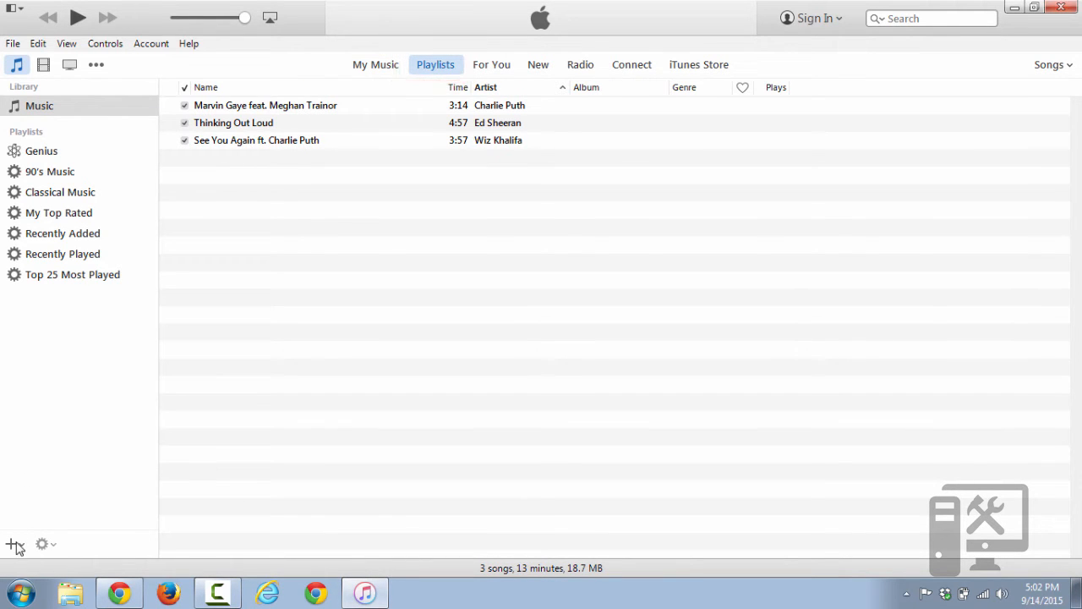
click(11, 545)
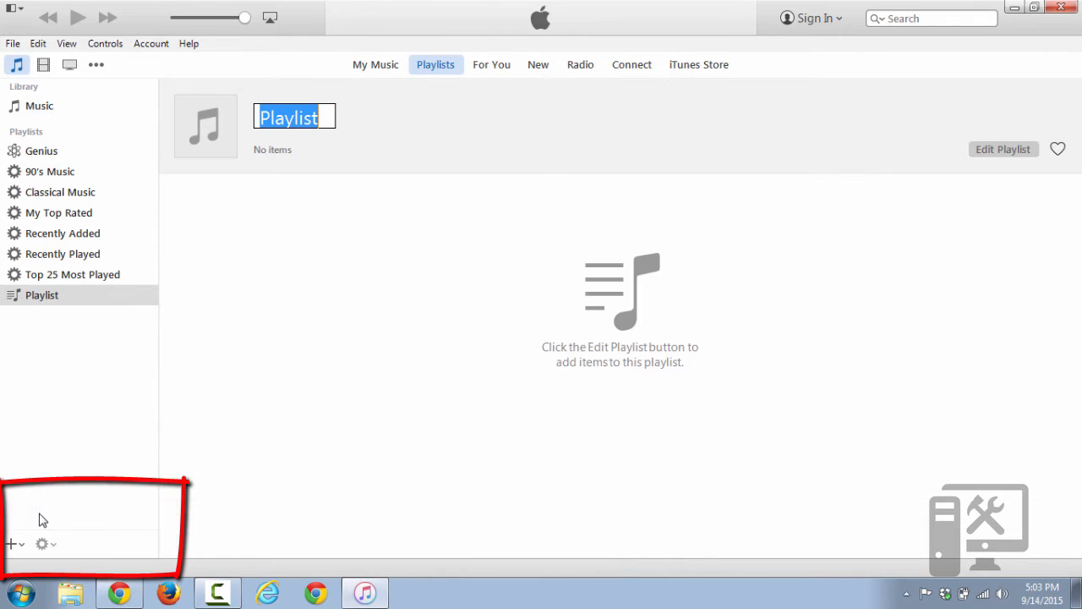
text(New)
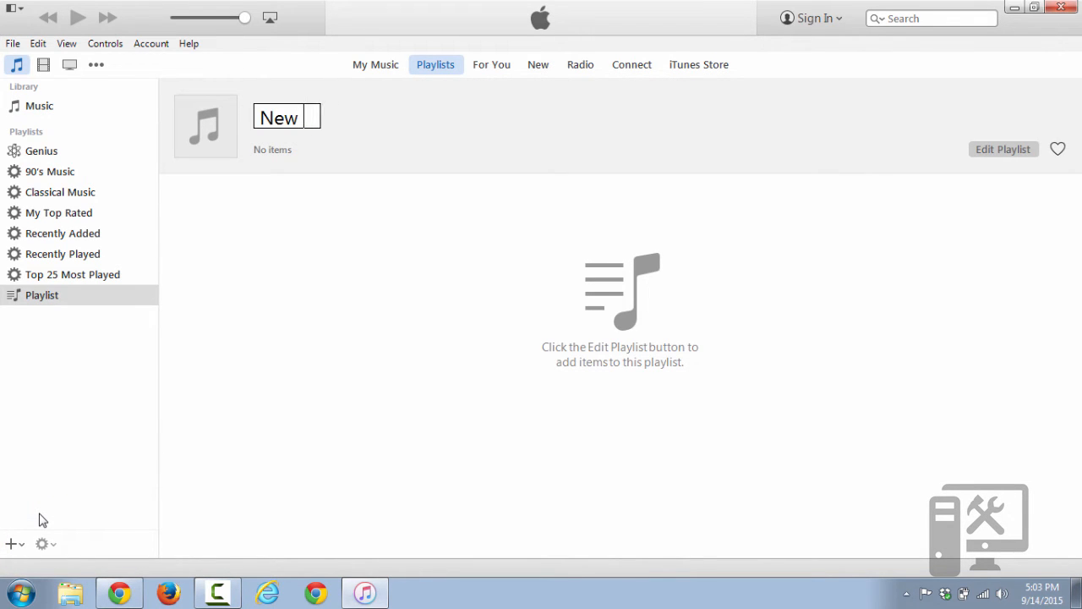
text(Hits)
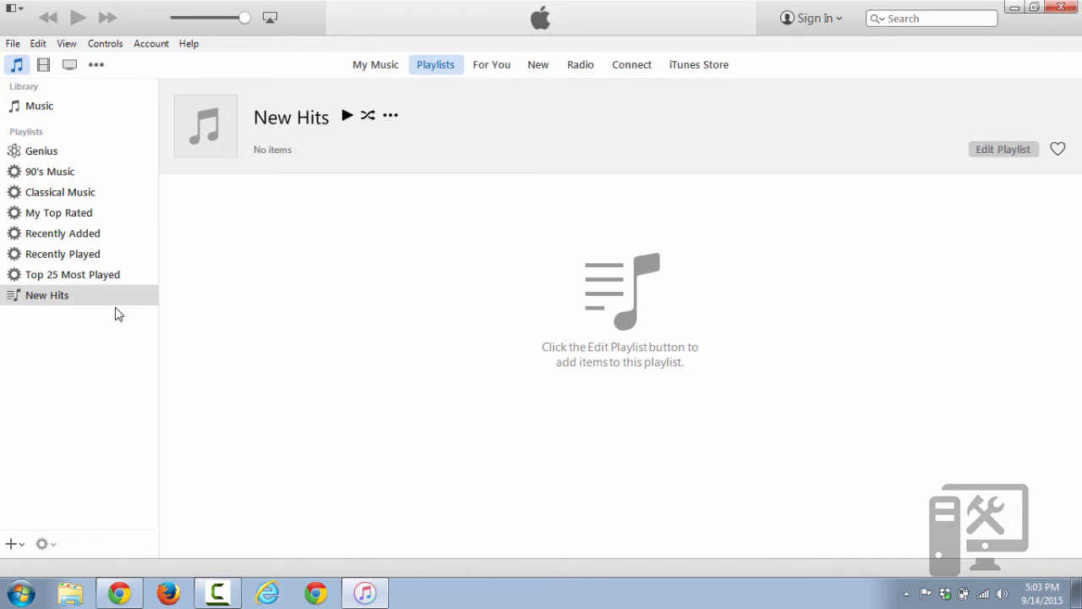
Add all three songs from the Music library to the New Hits playlist
click(39, 105)
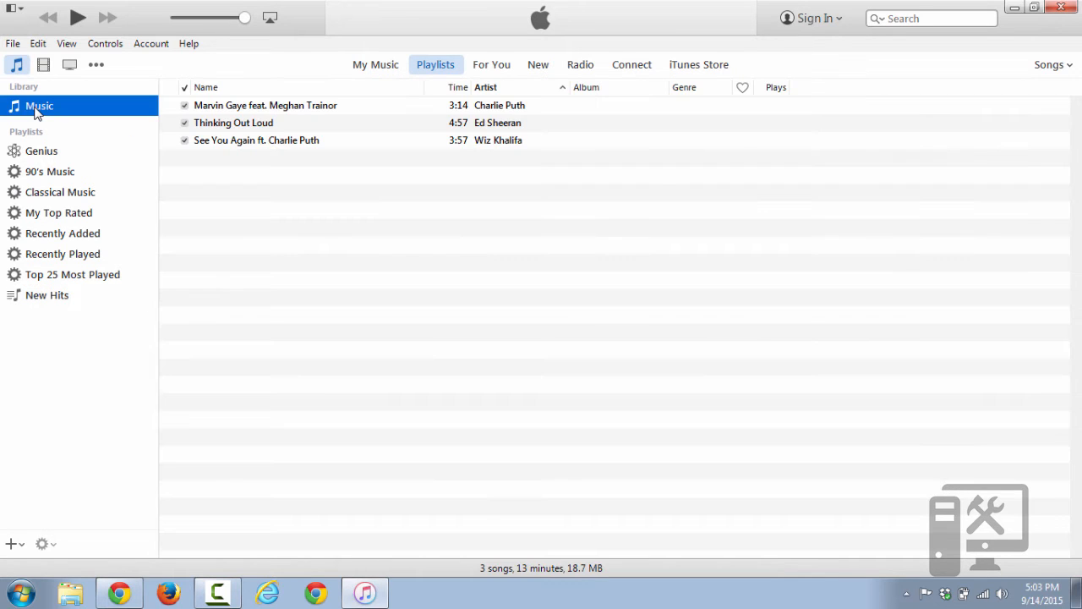
mouse_move(240, 105)
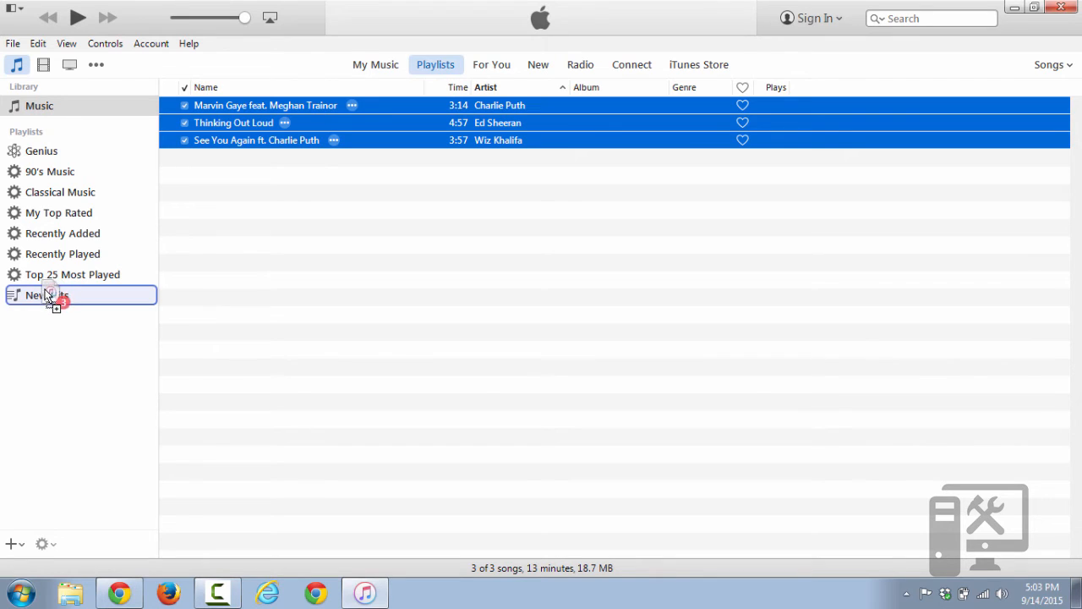
click(48, 294)
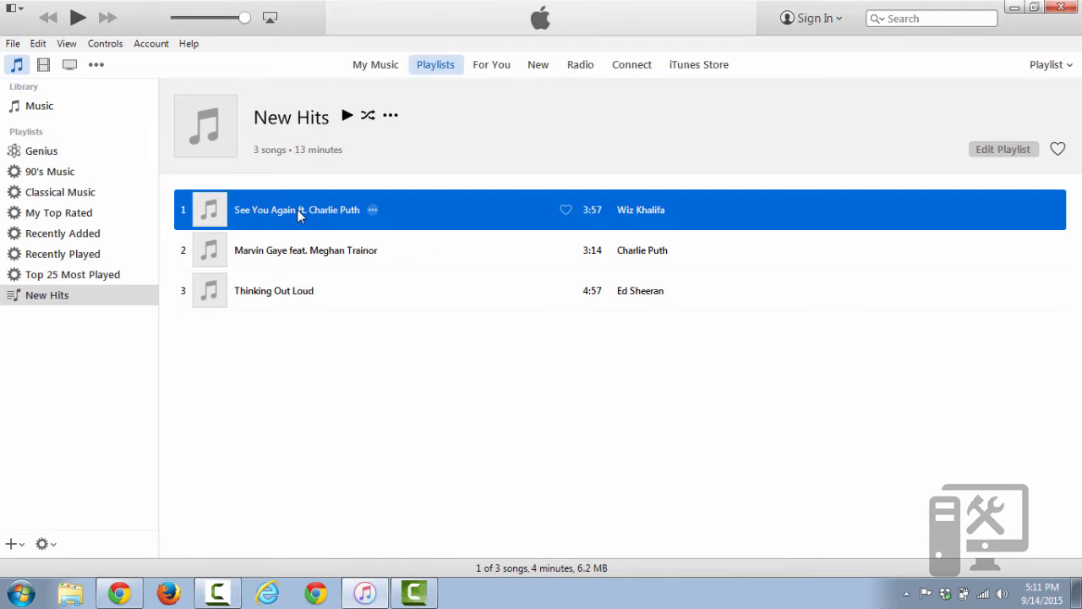
Reorder New Hits to Marvin Gaye, Thinking Out Loud, then See You Again
drag(297, 209, 301, 256)
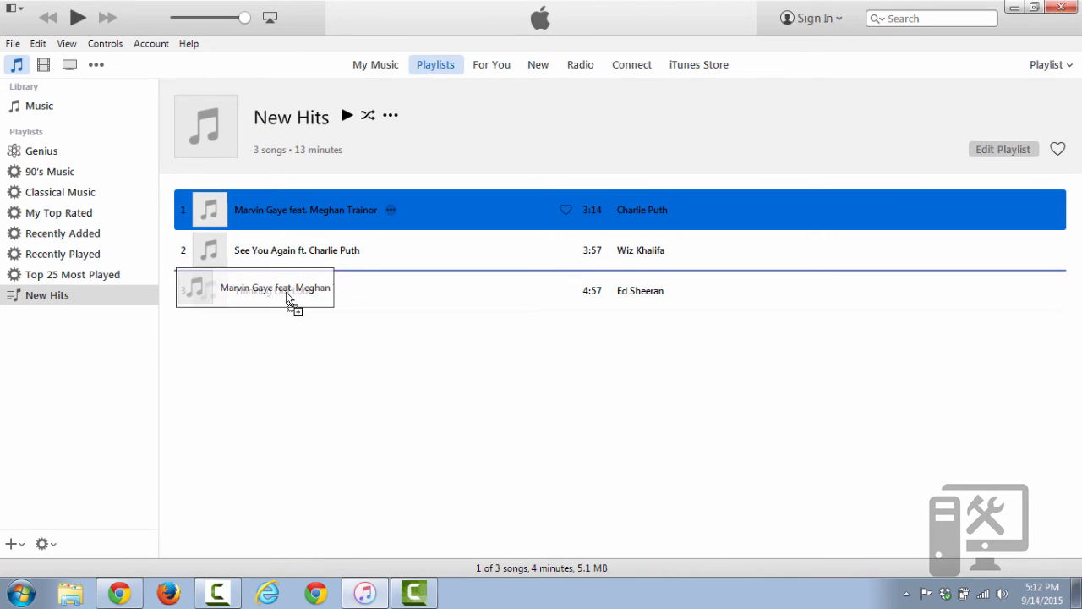
drag(305, 209, 296, 296)
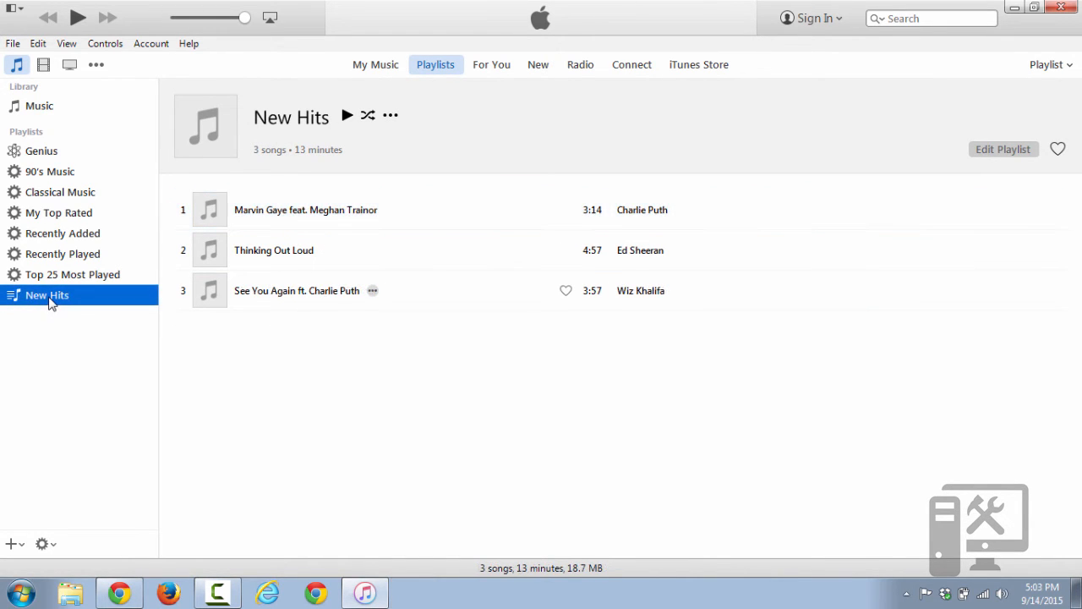
Bring up Burn Playlist to Disc settings for New Hits with Audio CD format
right_click(48, 294)
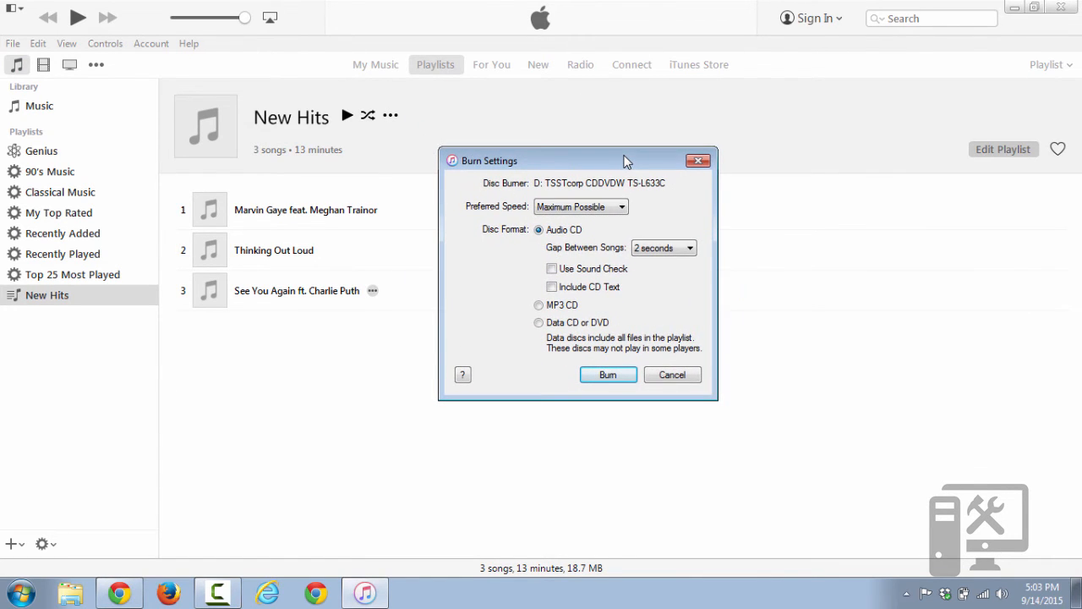
mouse_move(633, 200)
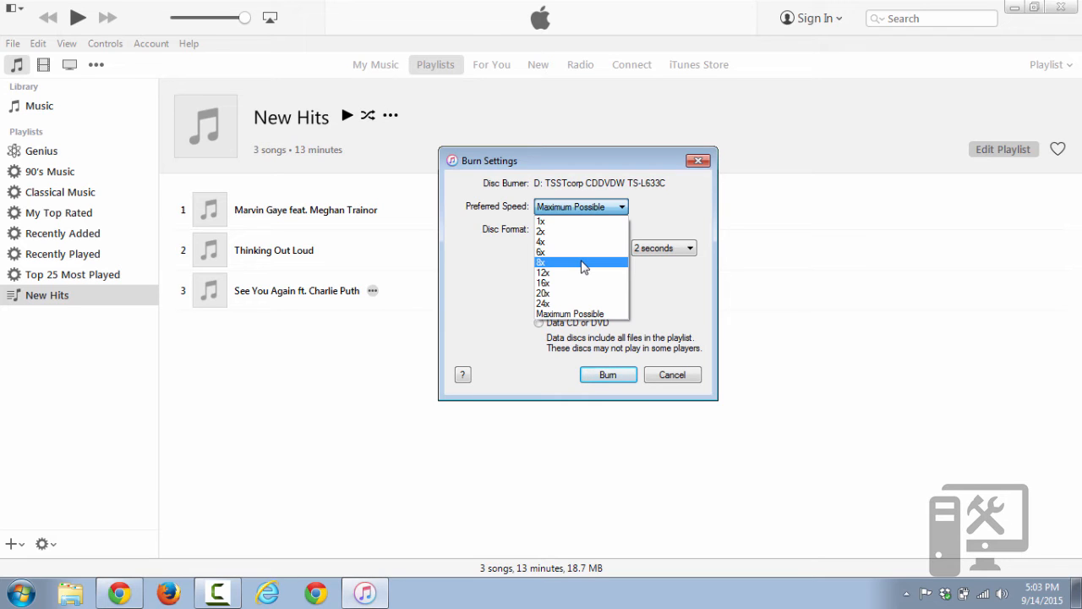
Set Preferred Speed to 8x, keeping Audio CD and a 2-second gap between songs
click(541, 260)
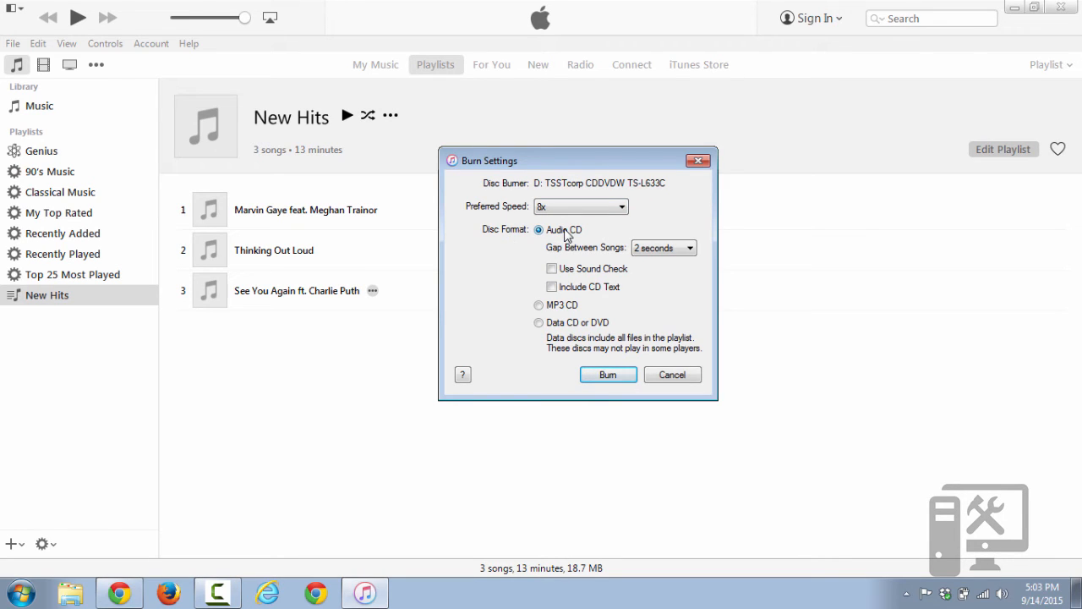
mouse_move(588, 236)
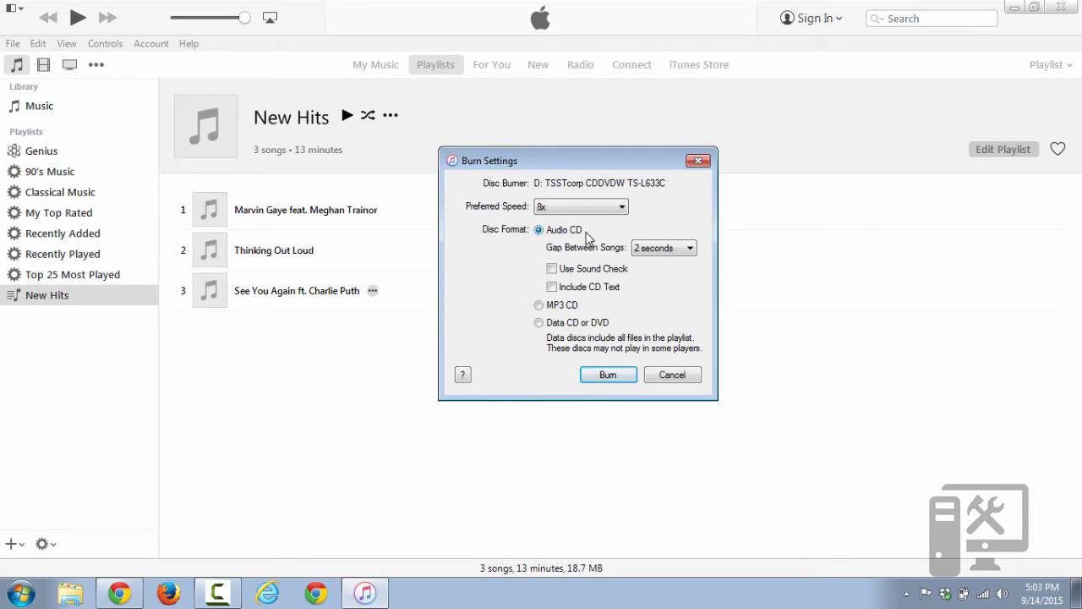
mouse_move(592, 304)
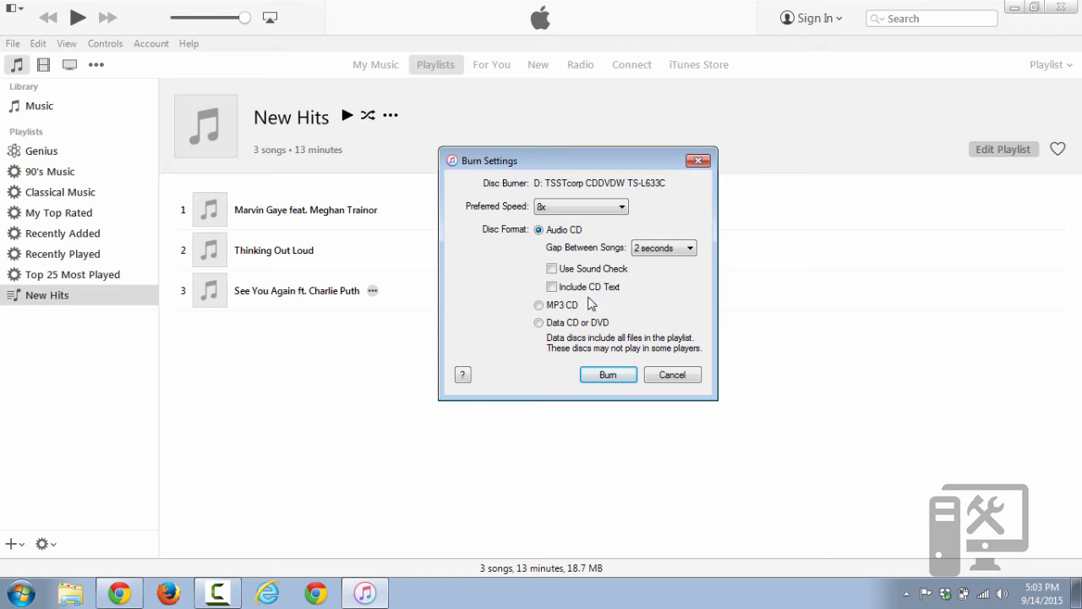
mouse_move(588, 306)
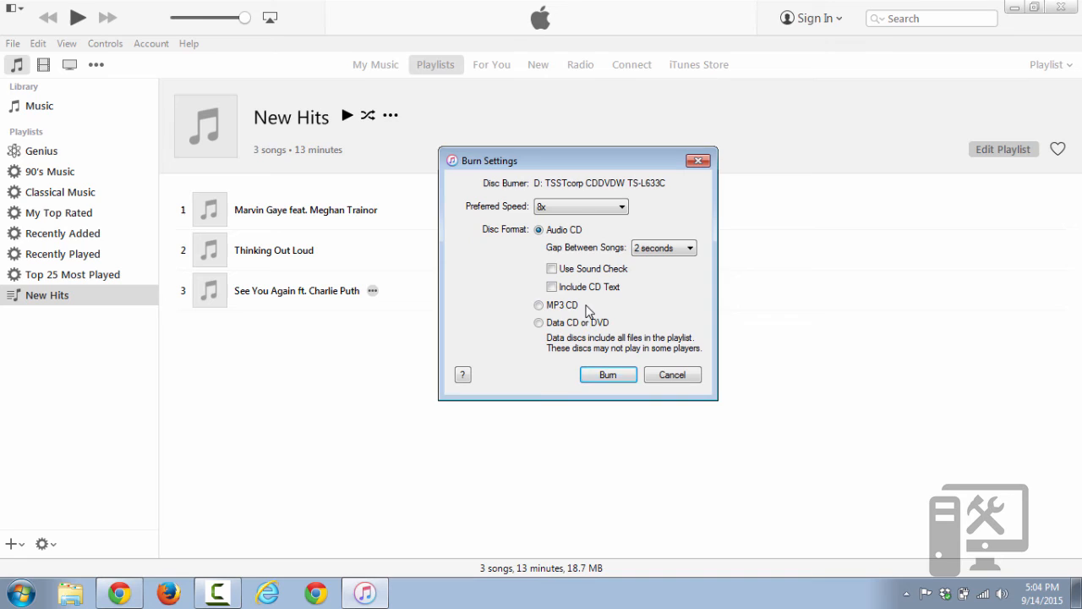
click(538, 322)
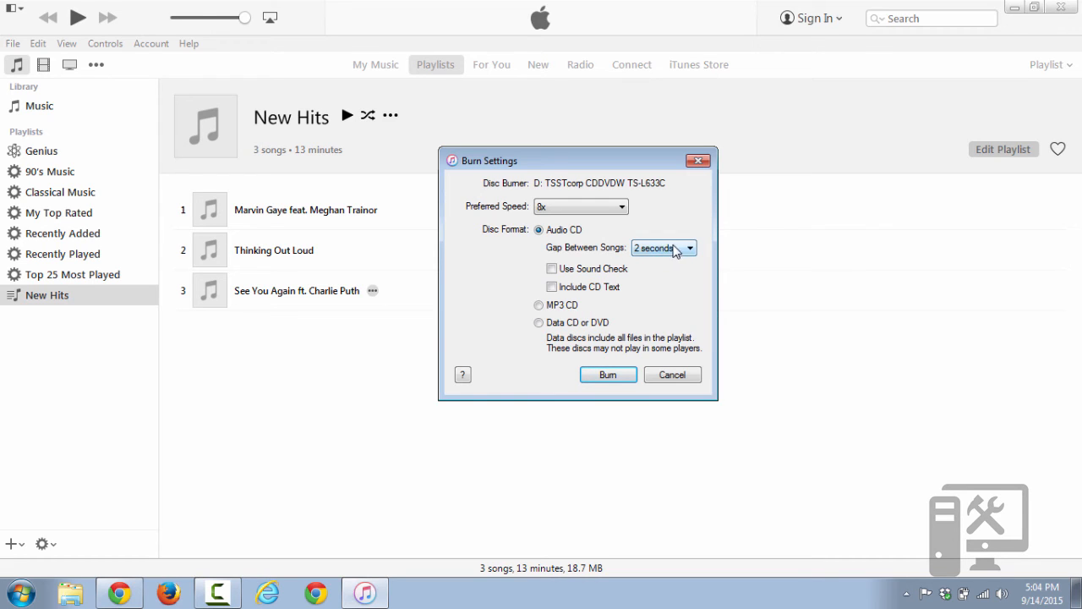
mouse_move(683, 257)
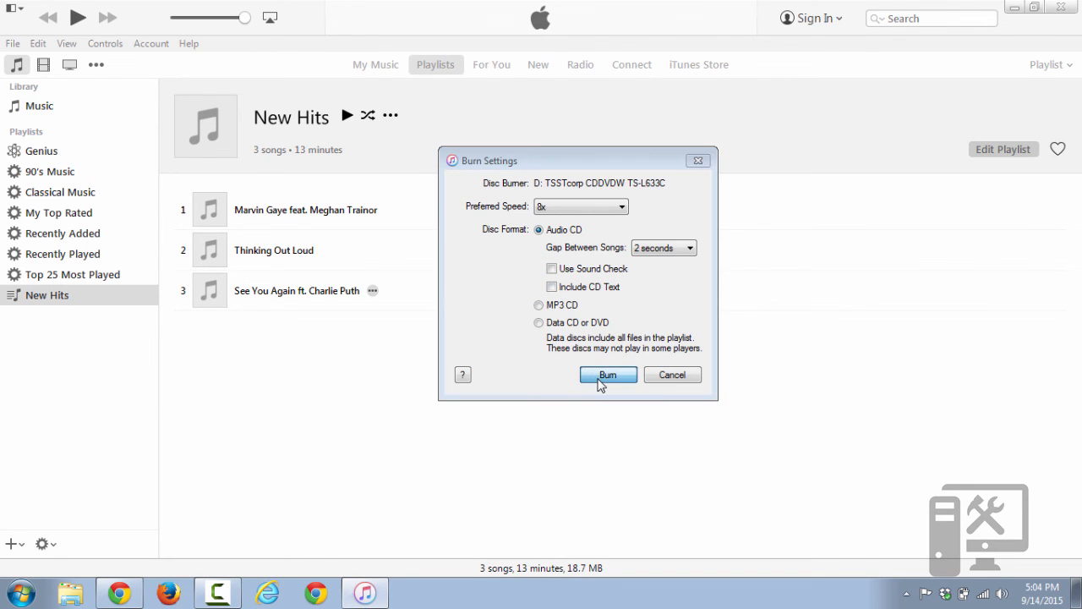
Start burning New Hits, now prompting for a blank disc
click(608, 375)
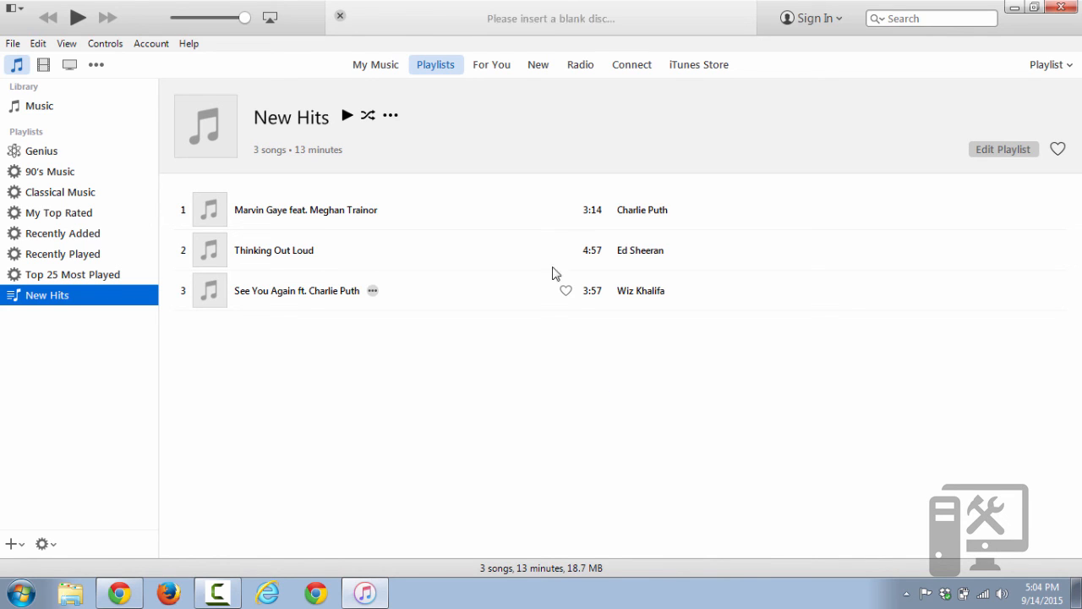
mouse_move(538, 42)
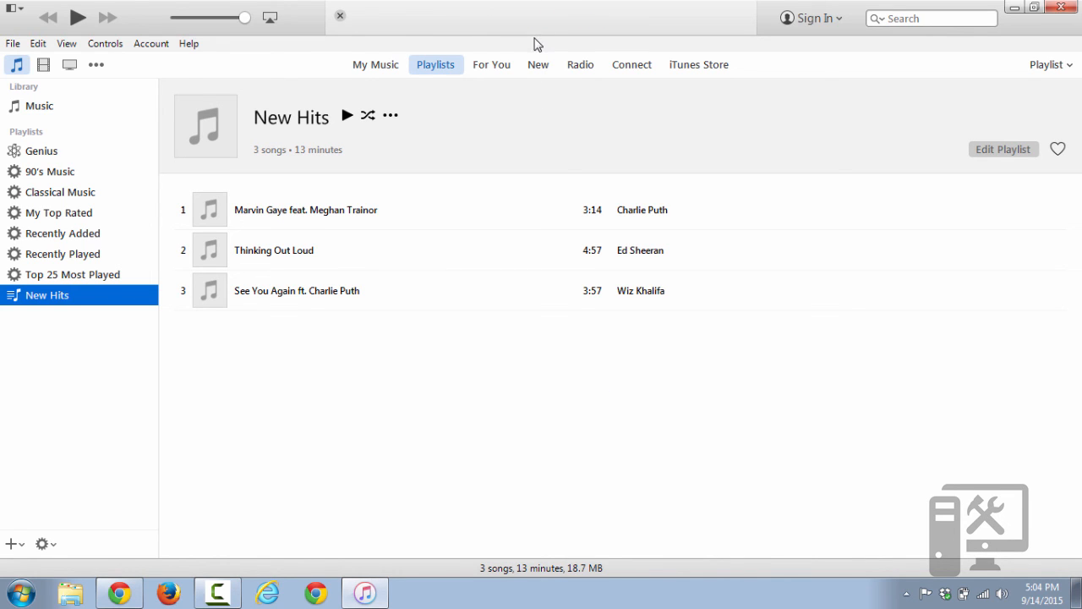